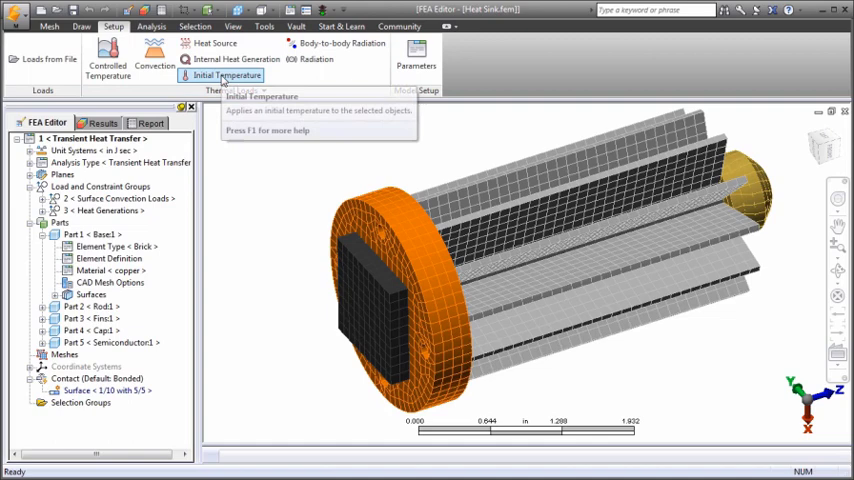
# Step: Review the controlled temperature load, toggling time variation on and off before dismissing it
pyautogui.click(108, 60)
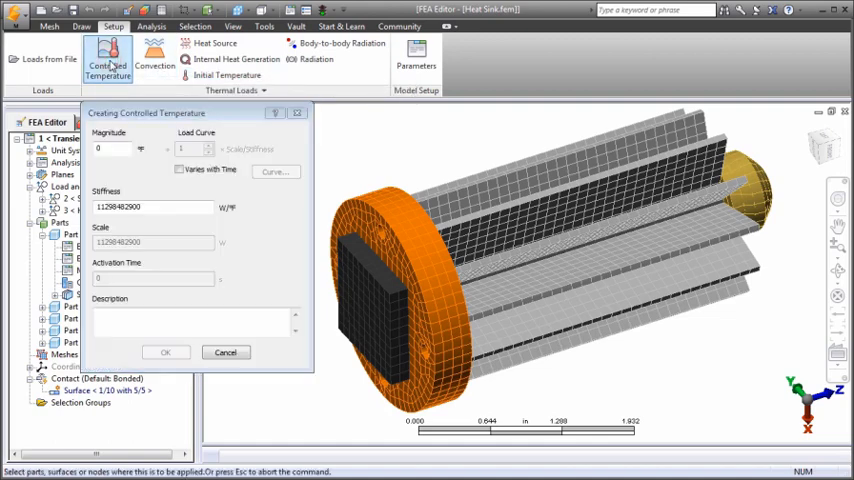
pyautogui.click(180, 169)
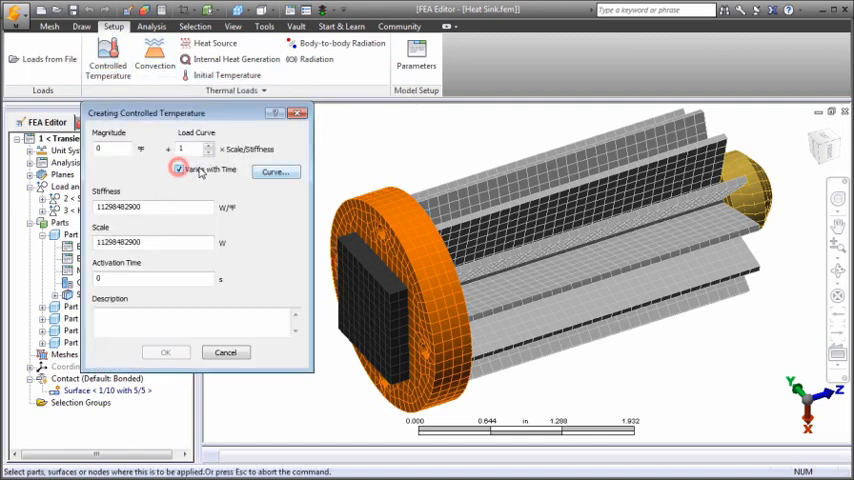
pyautogui.click(179, 169)
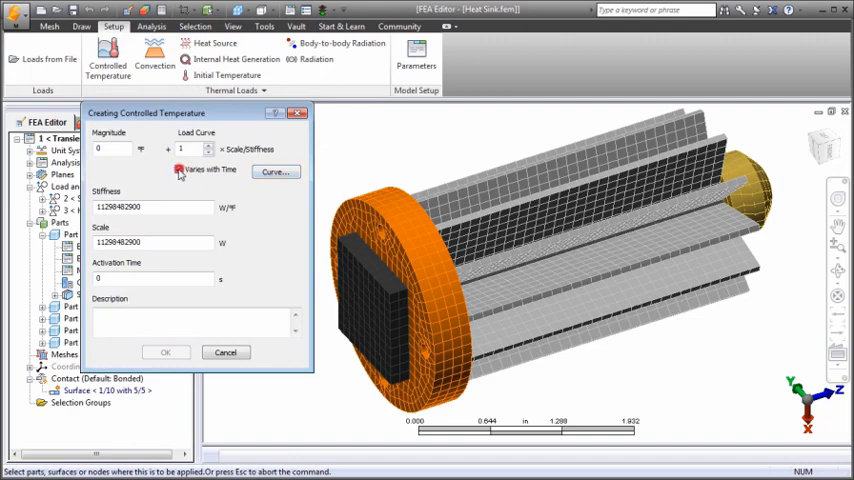
pyautogui.click(226, 352)
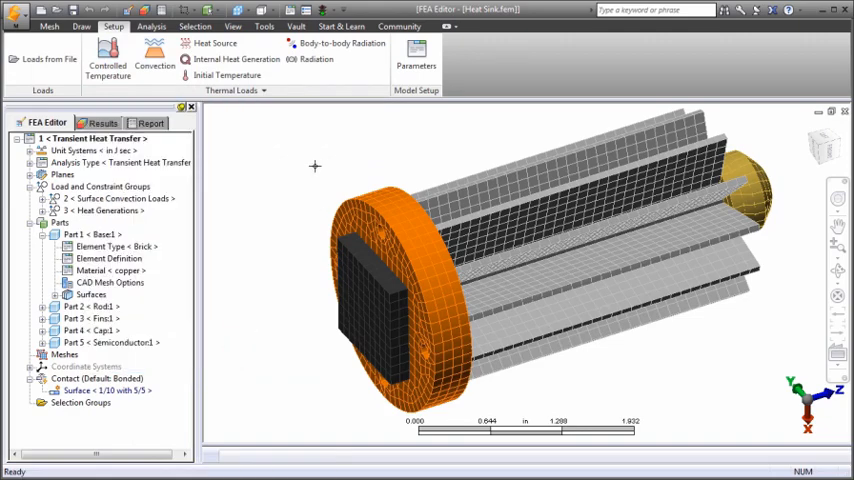
pyautogui.moveTo(210, 43)
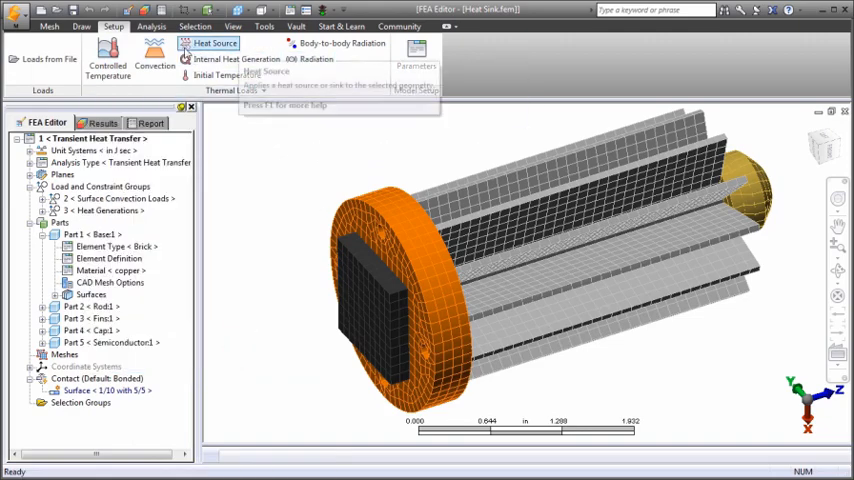
# Step: Review surface convection, trying temperature-dependent and constant coefficients and browsing the coefficient library
pyautogui.click(154, 62)
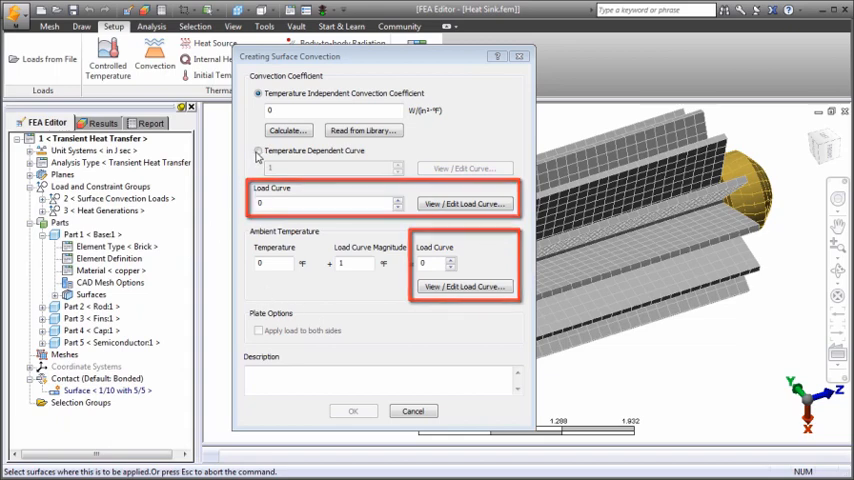
pyautogui.click(259, 151)
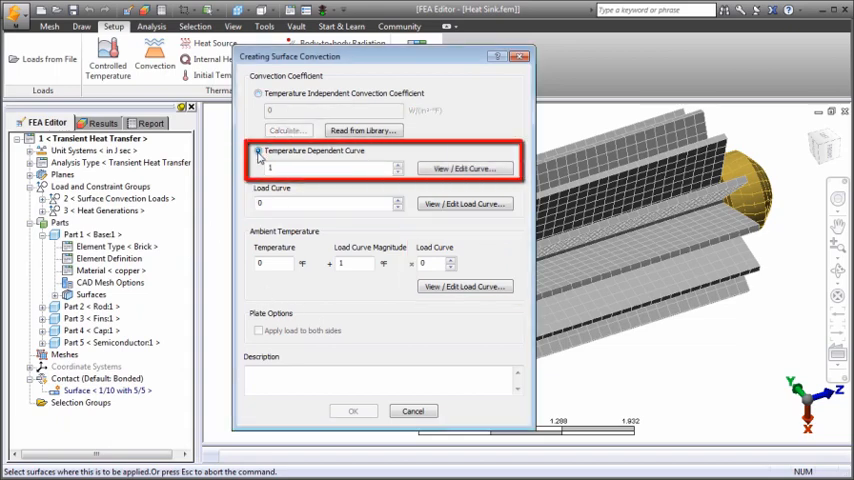
pyautogui.click(258, 93)
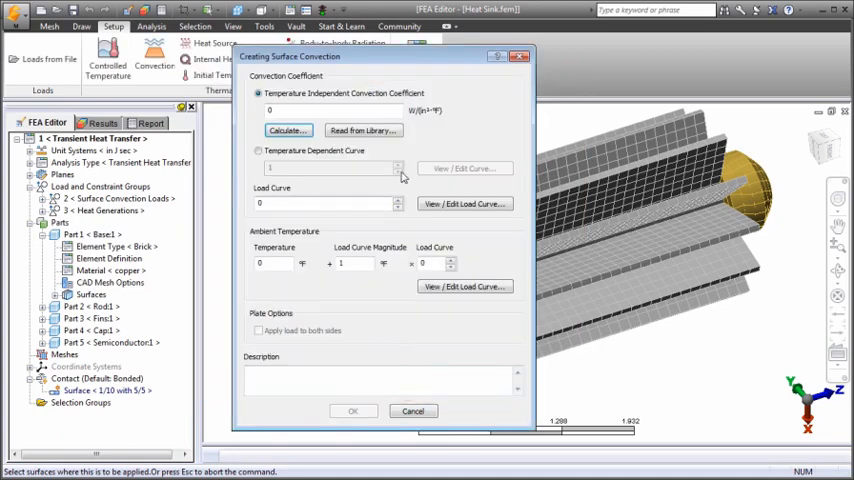
pyautogui.click(362, 130)
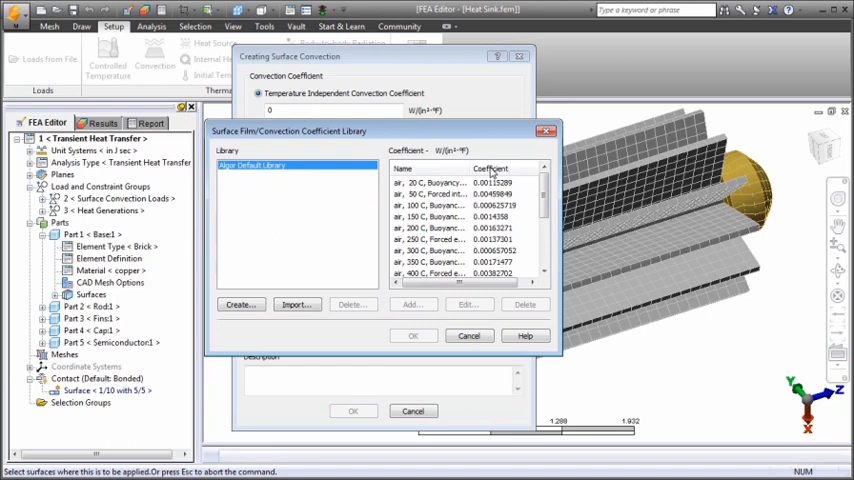
pyautogui.scroll(-3)
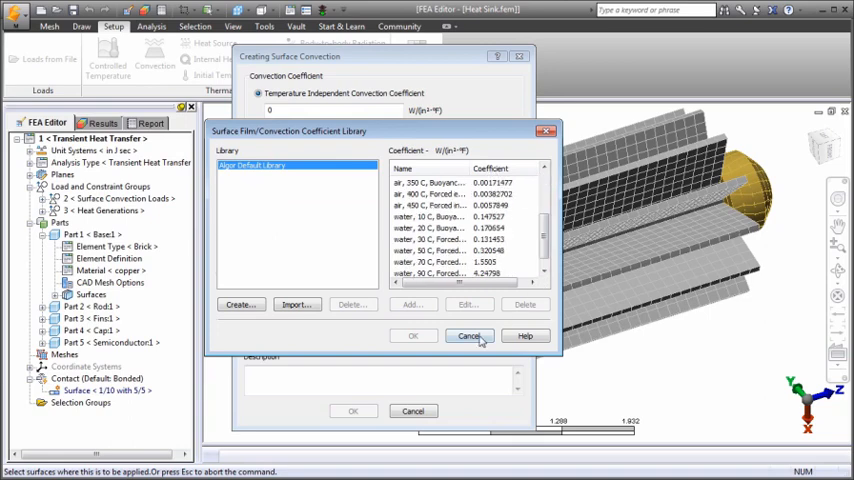
pyautogui.click(470, 335)
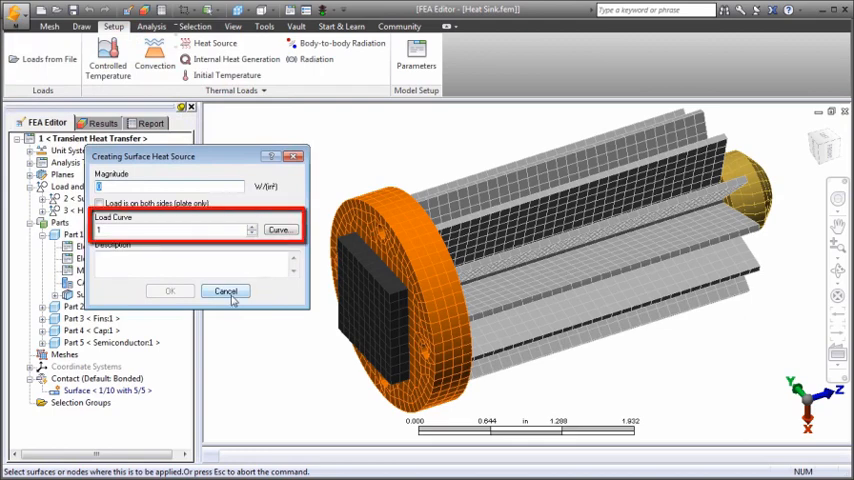
# Step: Dismiss the surface heat source, open internal heat generation, then view the transient analysis parameters
pyautogui.click(225, 291)
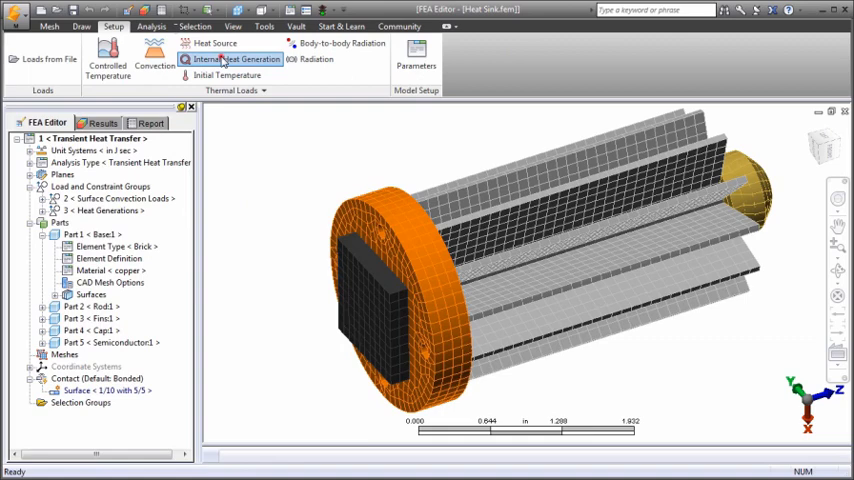
pyautogui.click(237, 59)
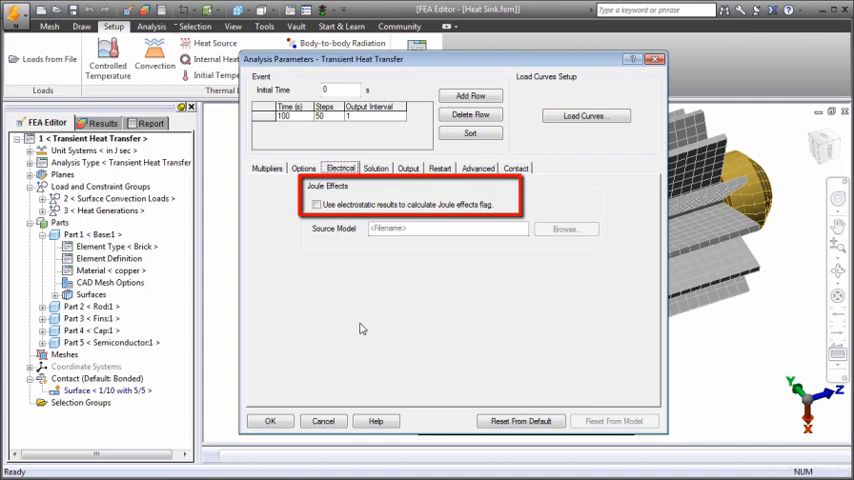
pyautogui.click(270, 420)
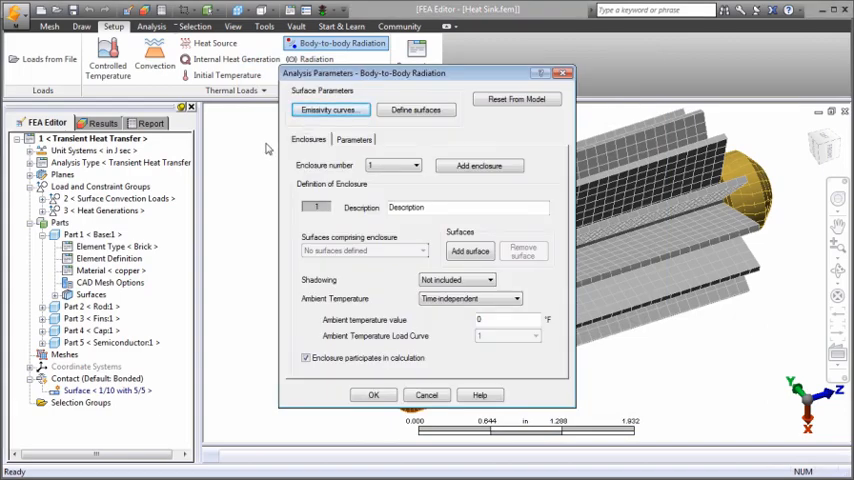
pyautogui.moveTo(447, 318)
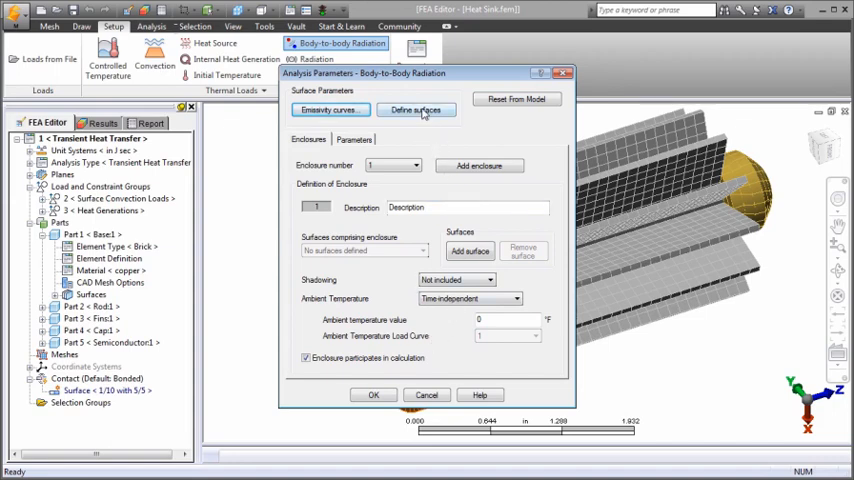
# Step: Look at radiation enclosure surface definitions, then open the Base part's thermal brick element definition
pyautogui.click(415, 110)
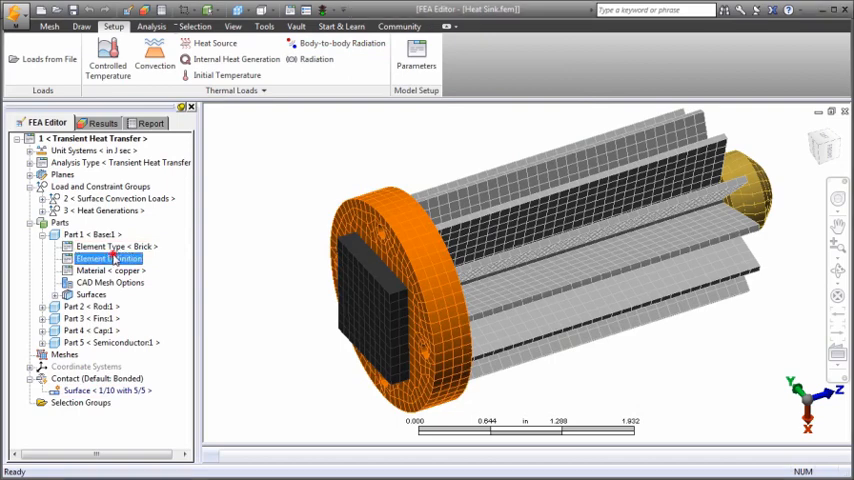
pyautogui.doubleClick(108, 258)
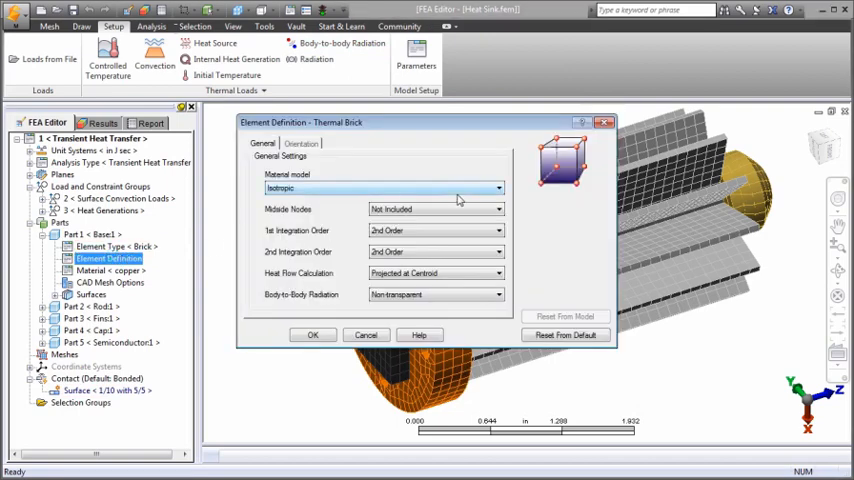
pyautogui.click(497, 188)
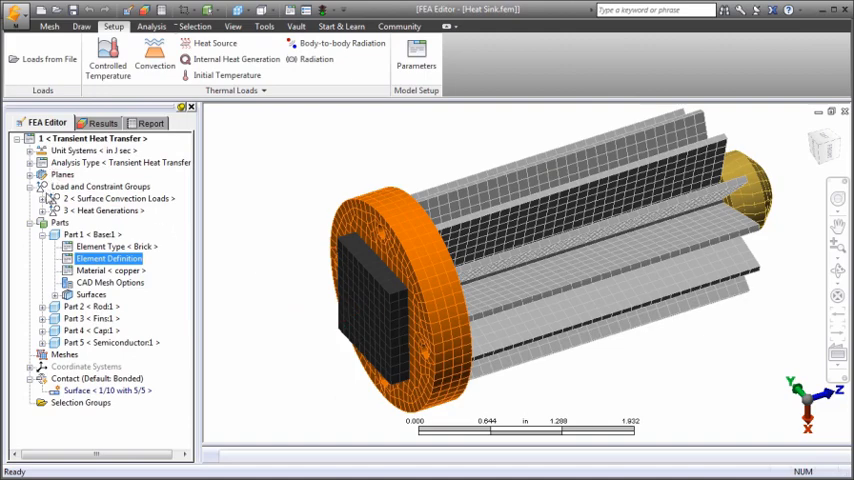
pyautogui.click(117, 198)
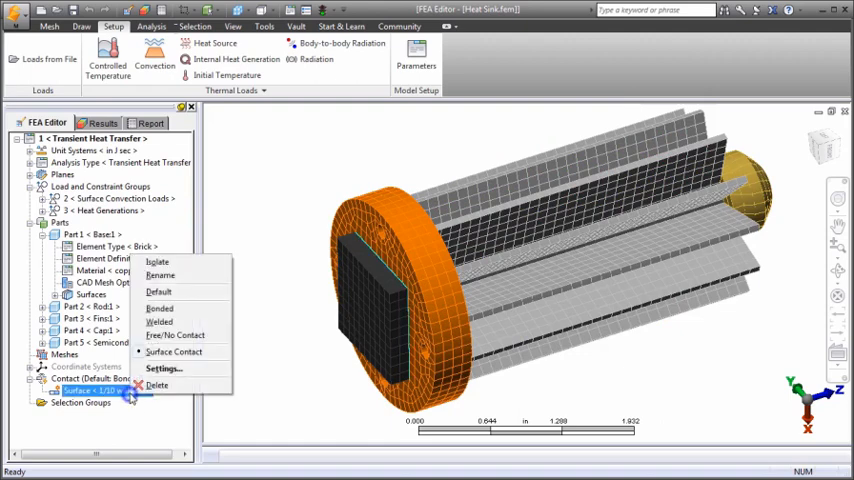
pyautogui.click(164, 369)
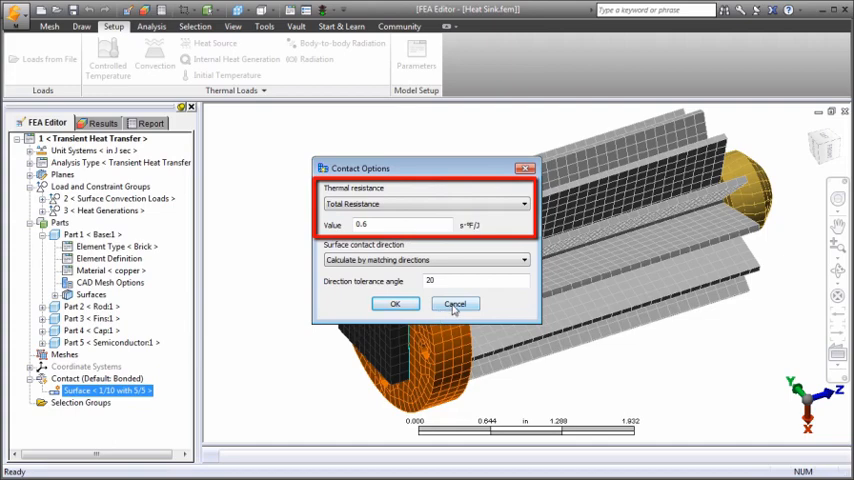
pyautogui.click(455, 303)
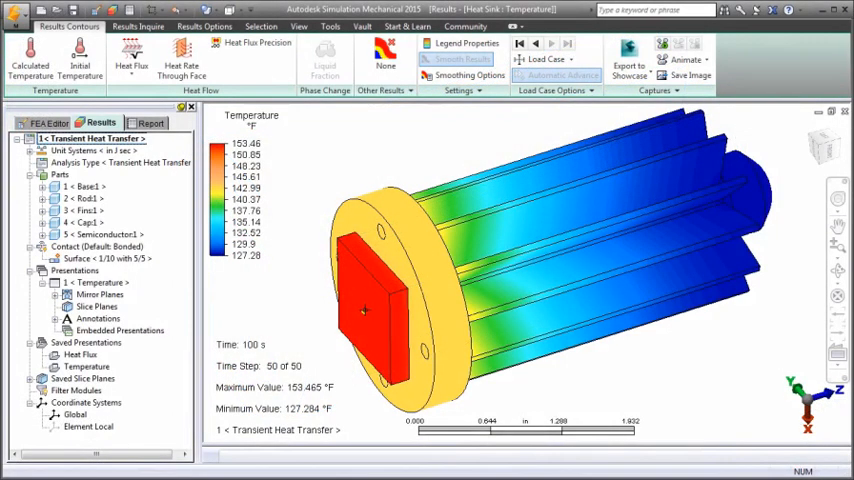
# Step: Graph node 7505's temperature over time, levelling near 153 °F, then close the graph
pyautogui.rightClick(363, 310)
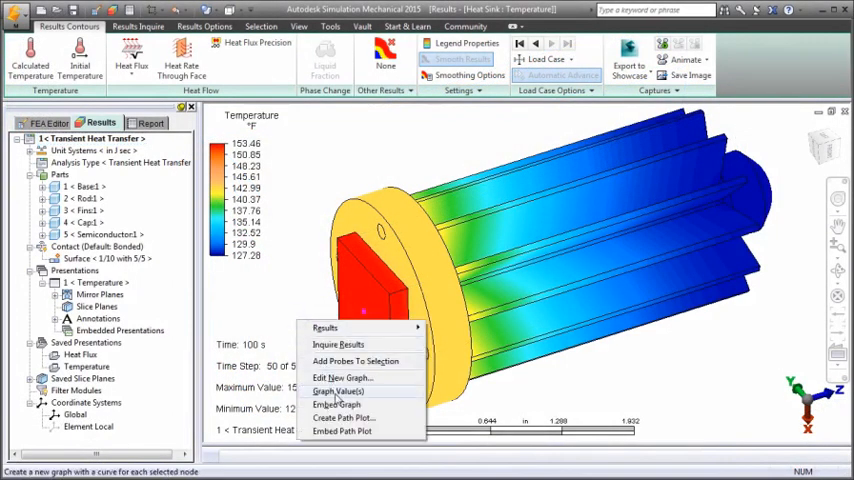
pyautogui.click(337, 390)
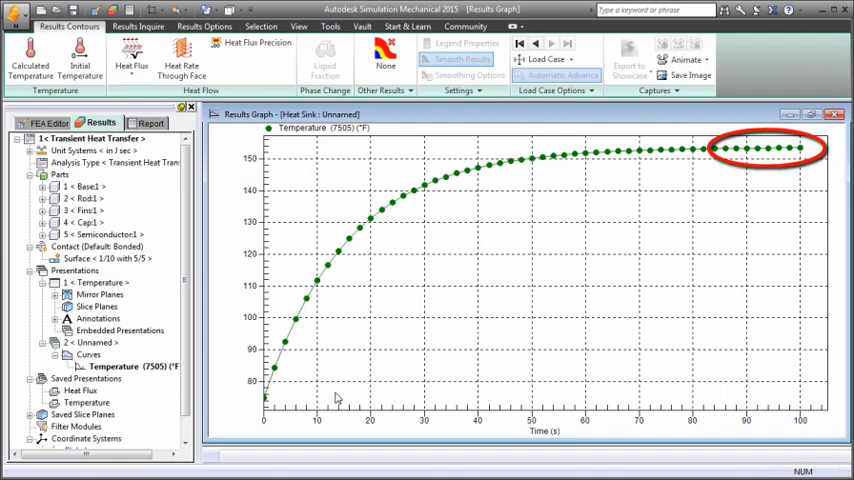
pyautogui.moveTo(288, 385)
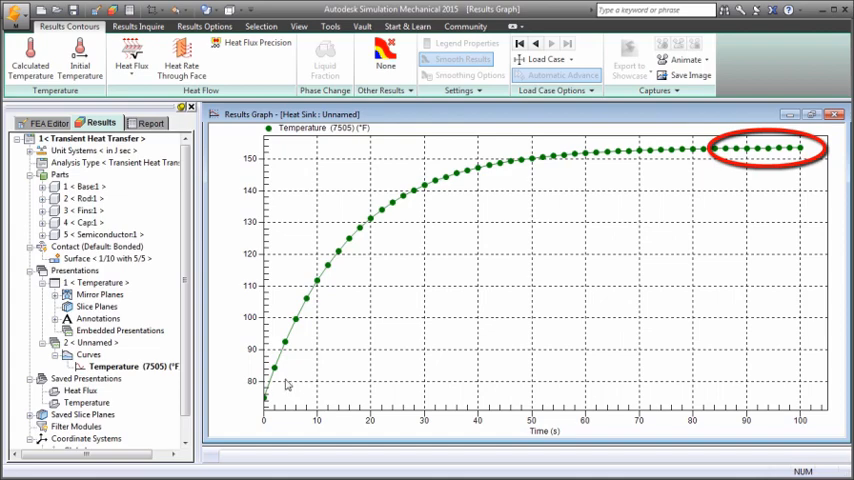
pyautogui.click(95, 271)
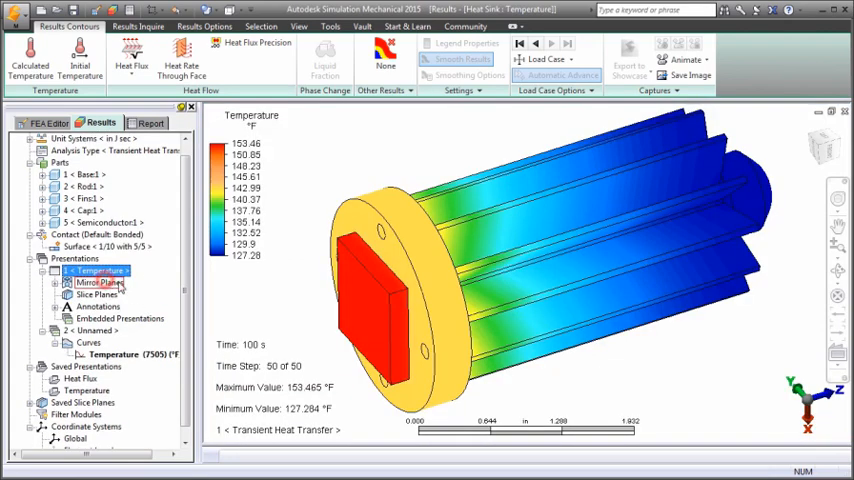
# Step: Plot heat flux magnitude contours, then heat flow rate through the heat sink faces
pyautogui.click(131, 60)
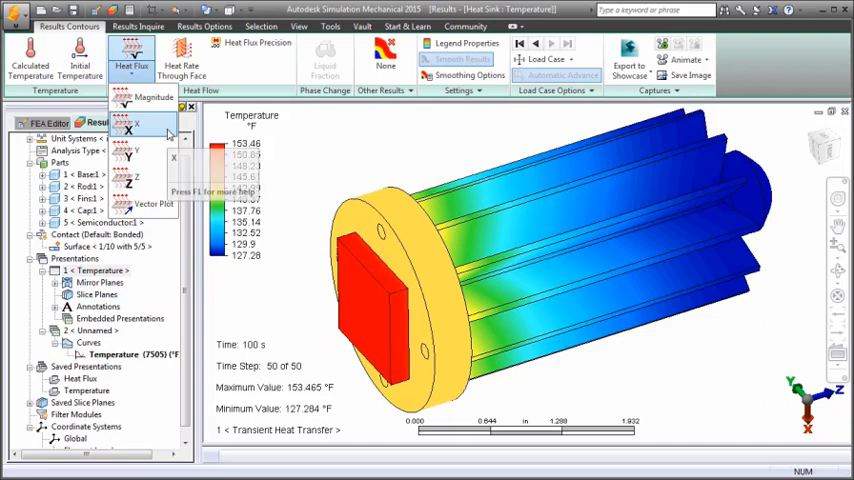
pyautogui.click(131, 60)
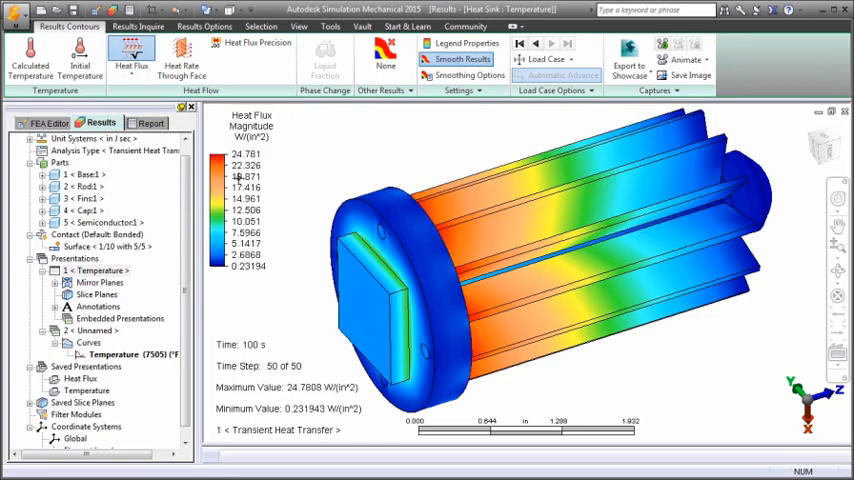
pyautogui.click(181, 57)
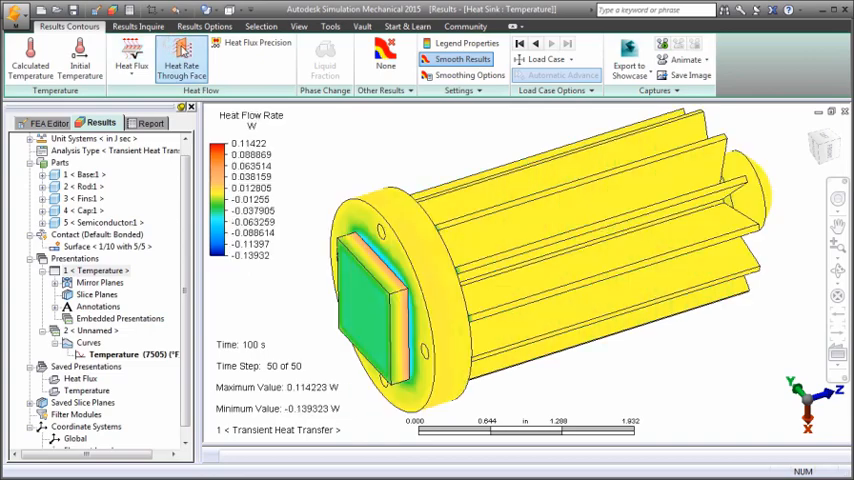